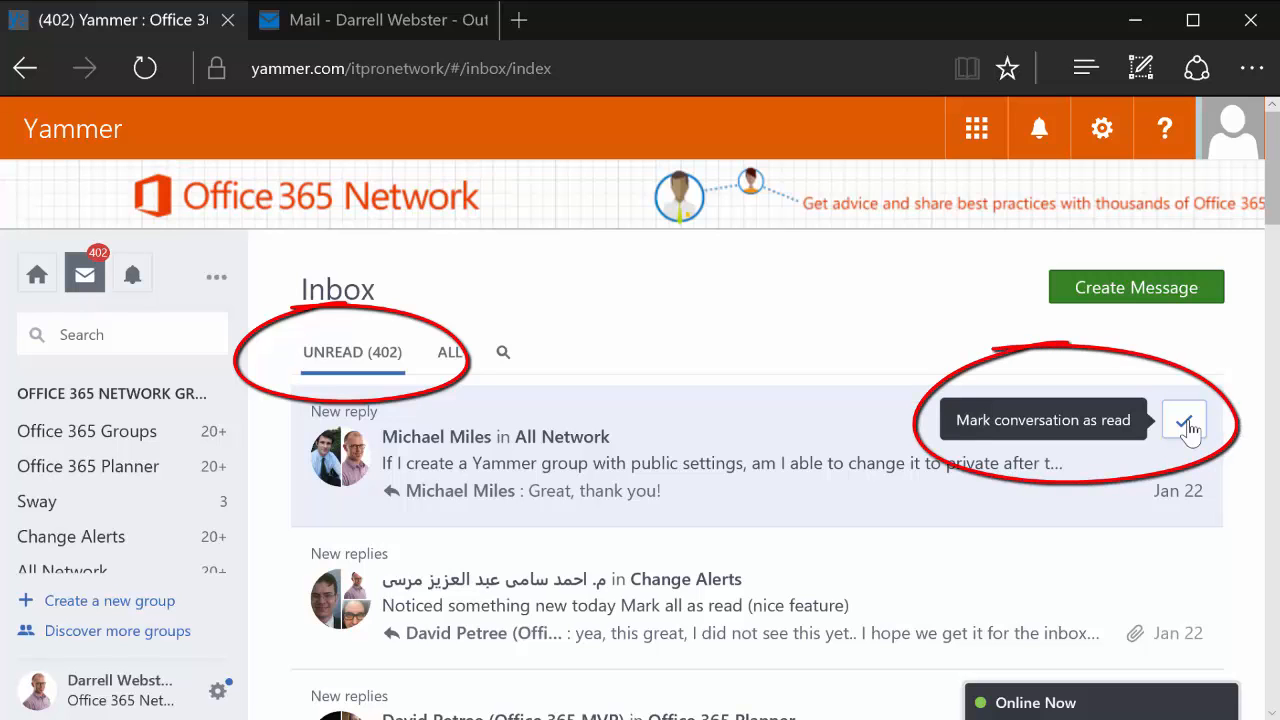
Mark the All Network, Planner, Office 365 Groups, OneDrive and team site migration conversations as read.
left_click(1184, 420)
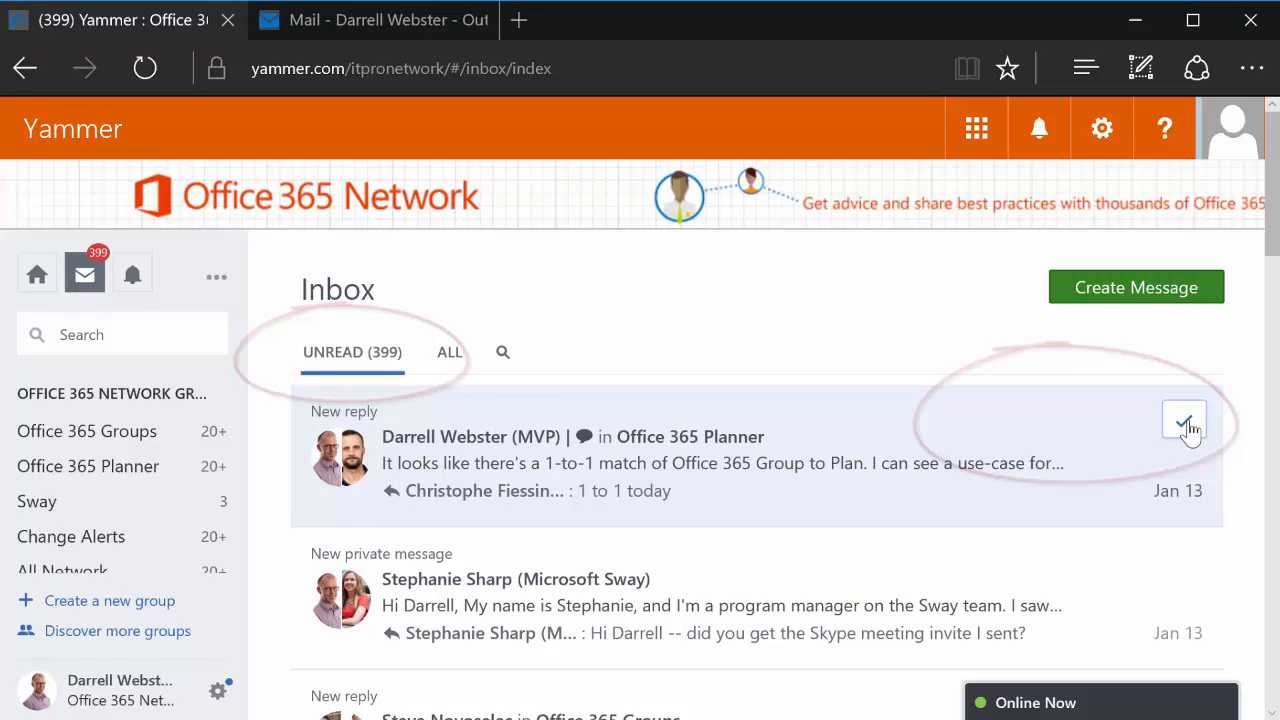
left_click(1184, 422)
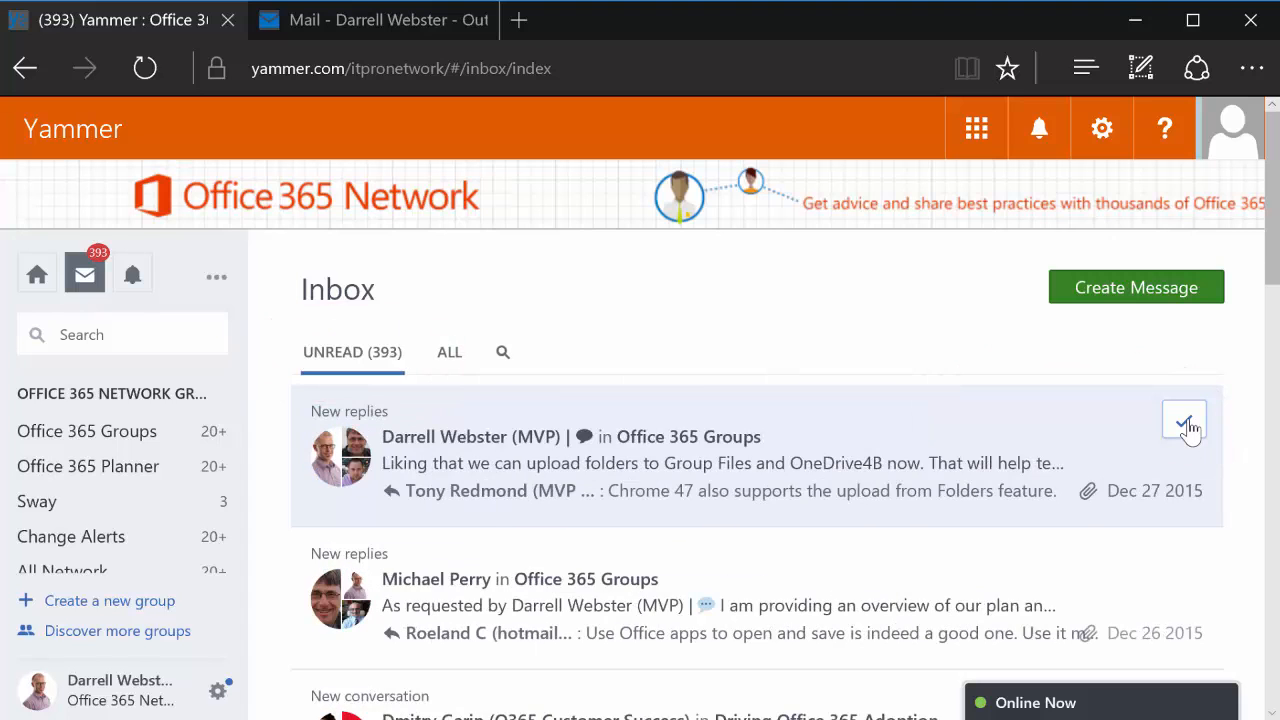
left_click(1184, 420)
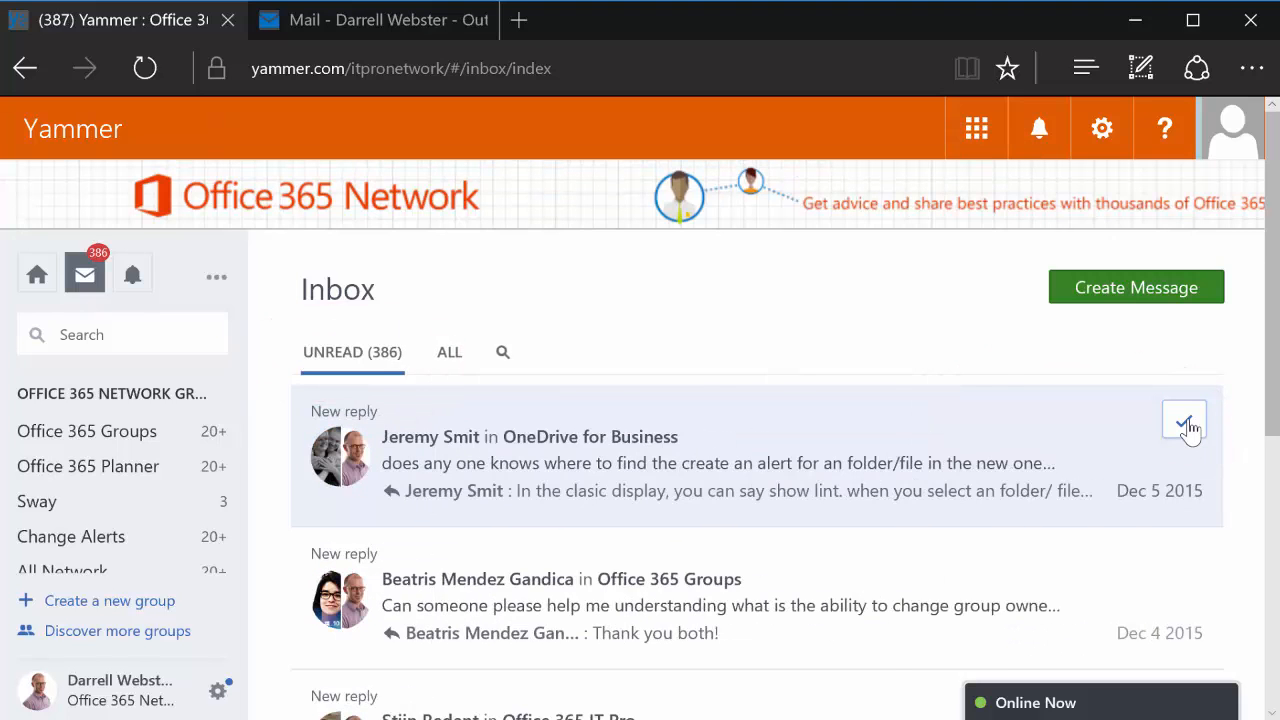
left_click(1184, 420)
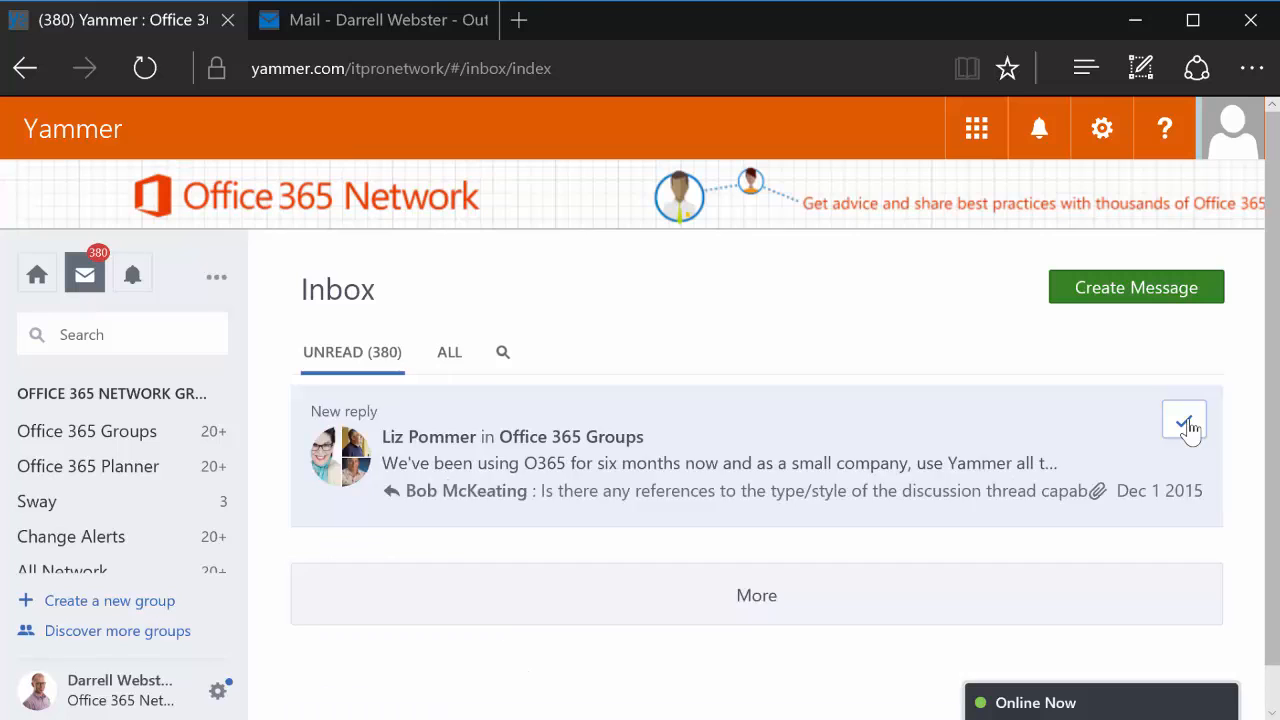
left_click(1184, 420)
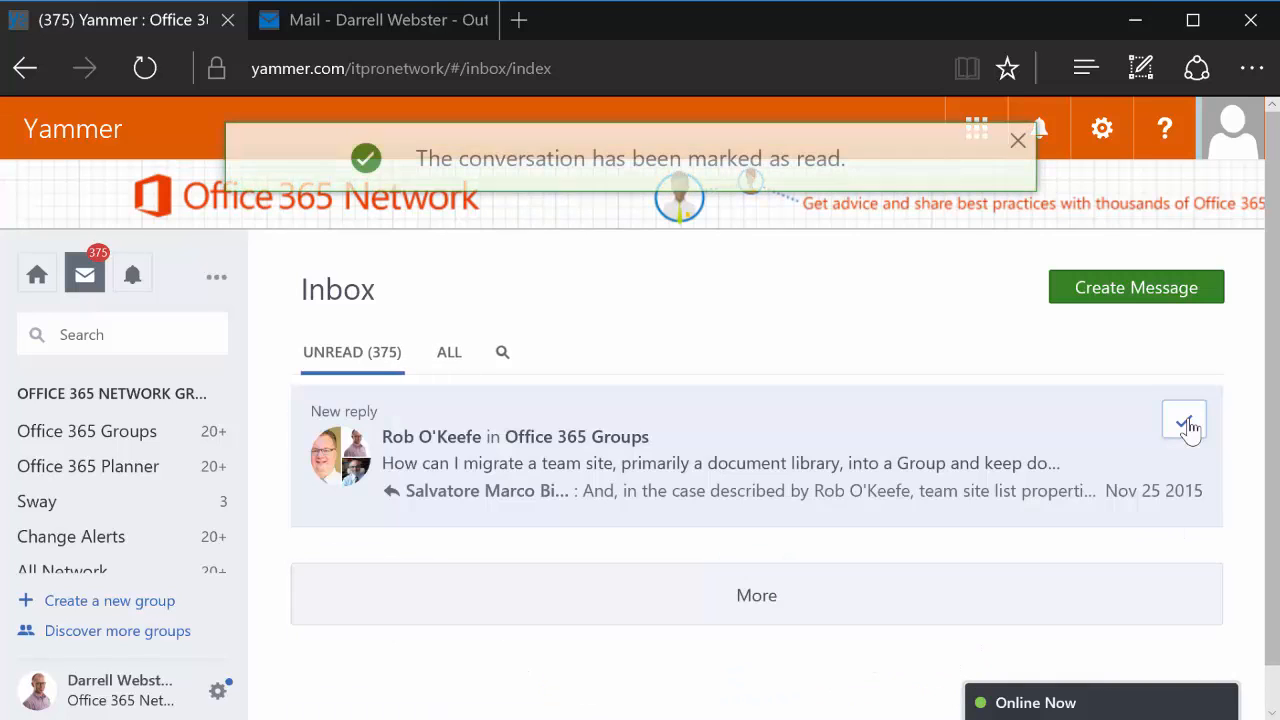
left_click(1184, 420)
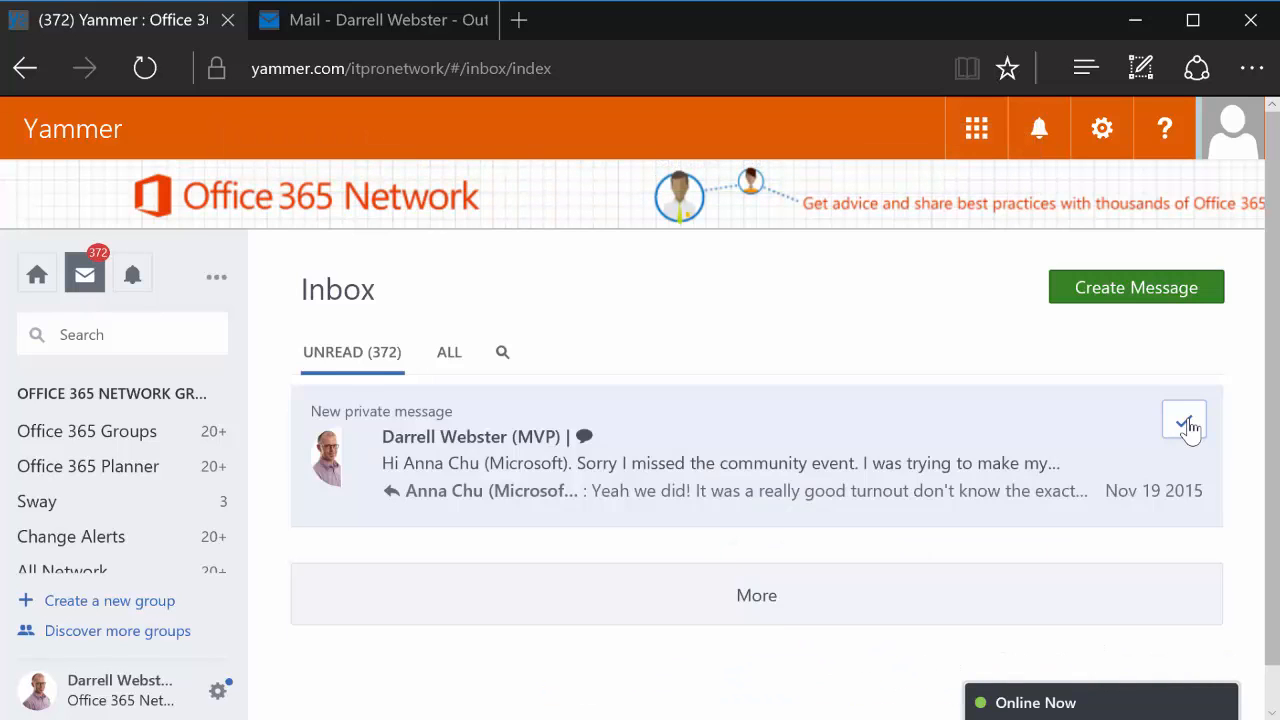
Mark the private community event, Yammer Bugs, team site migration and Enterprise Social announcement conversations as read.
left_click(1184, 420)
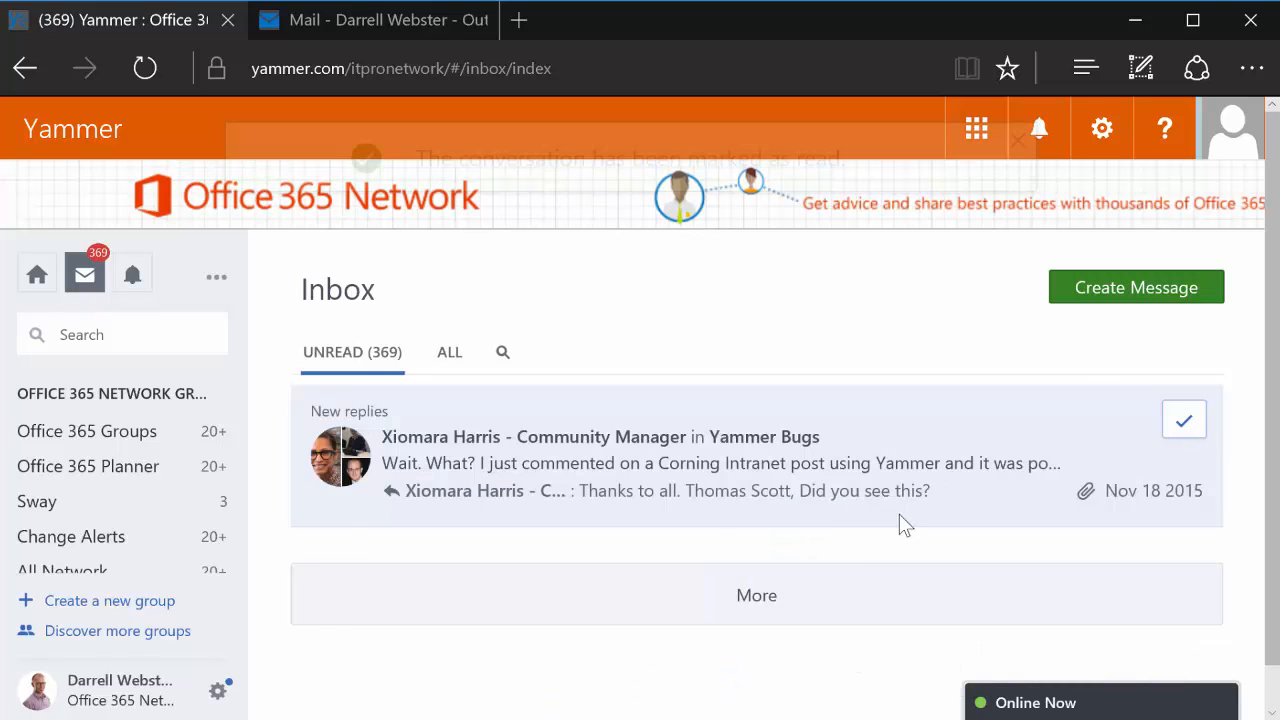
left_click(1184, 420)
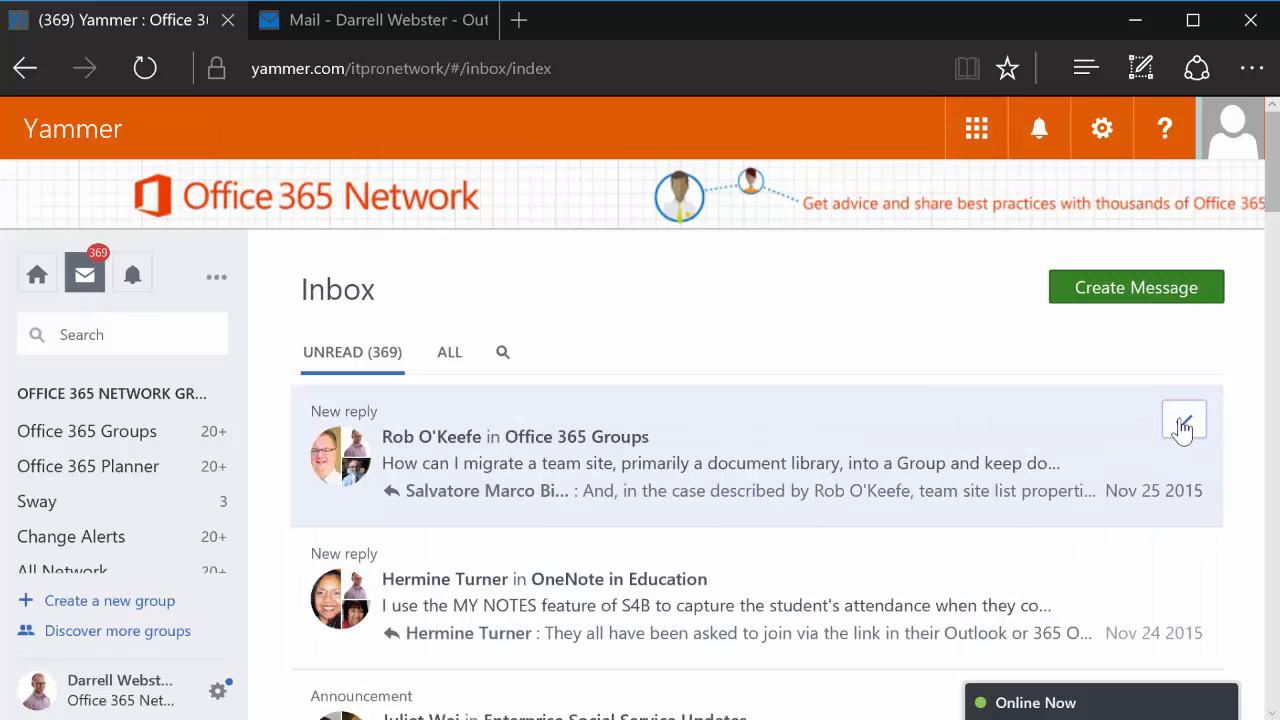
left_click(1184, 420)
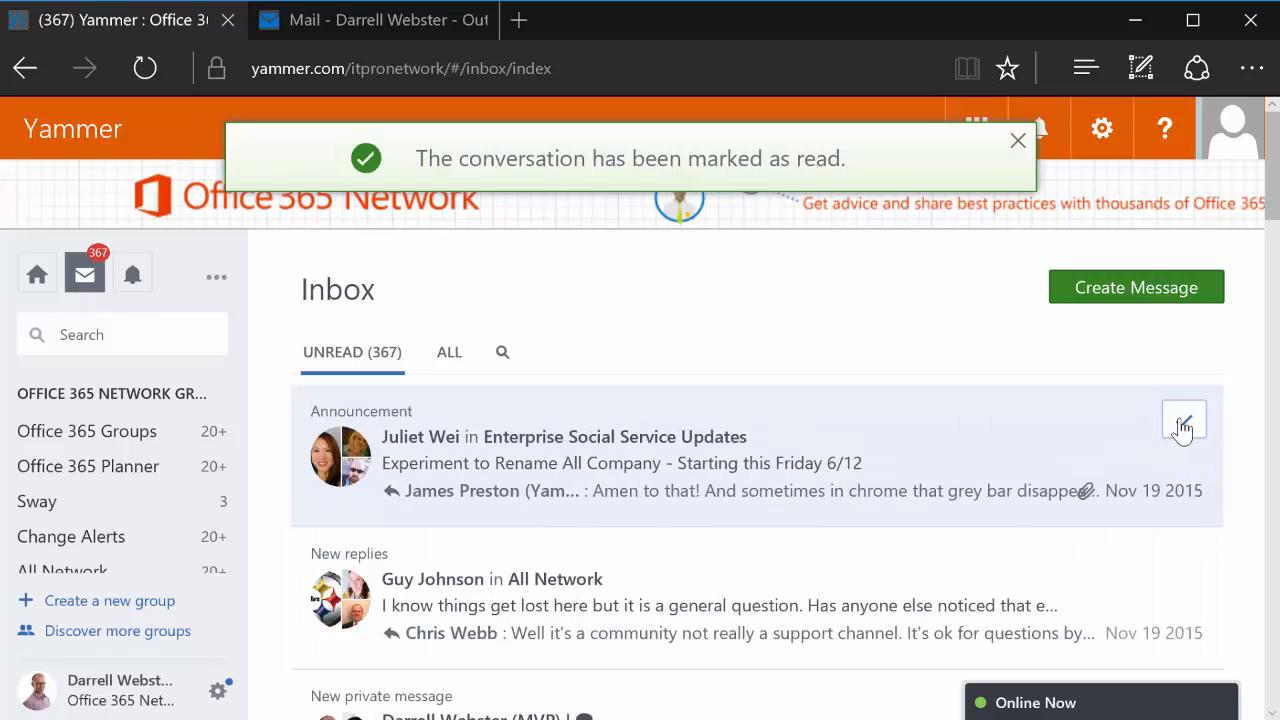
left_click(1184, 420)
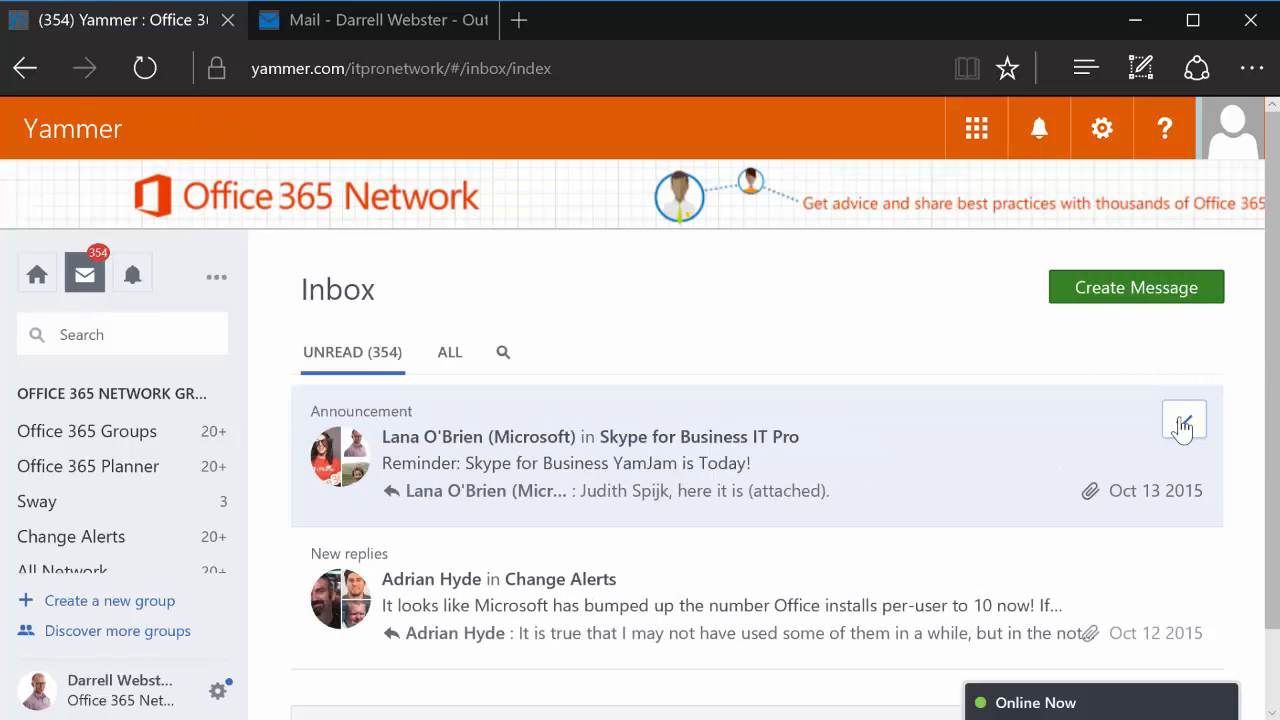
Mark the Skype for Business IT Pro announcement and Office 365 Groups scripts conversations as read.
left_click(1184, 418)
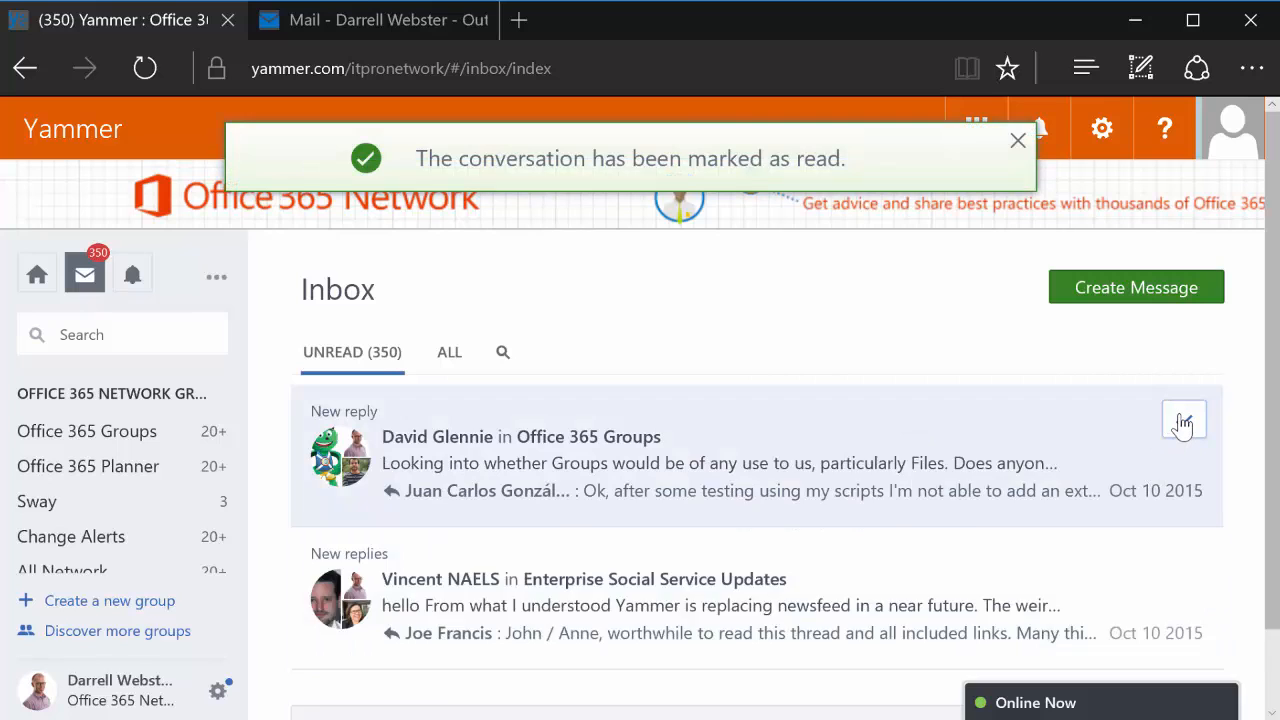
left_click(1184, 420)
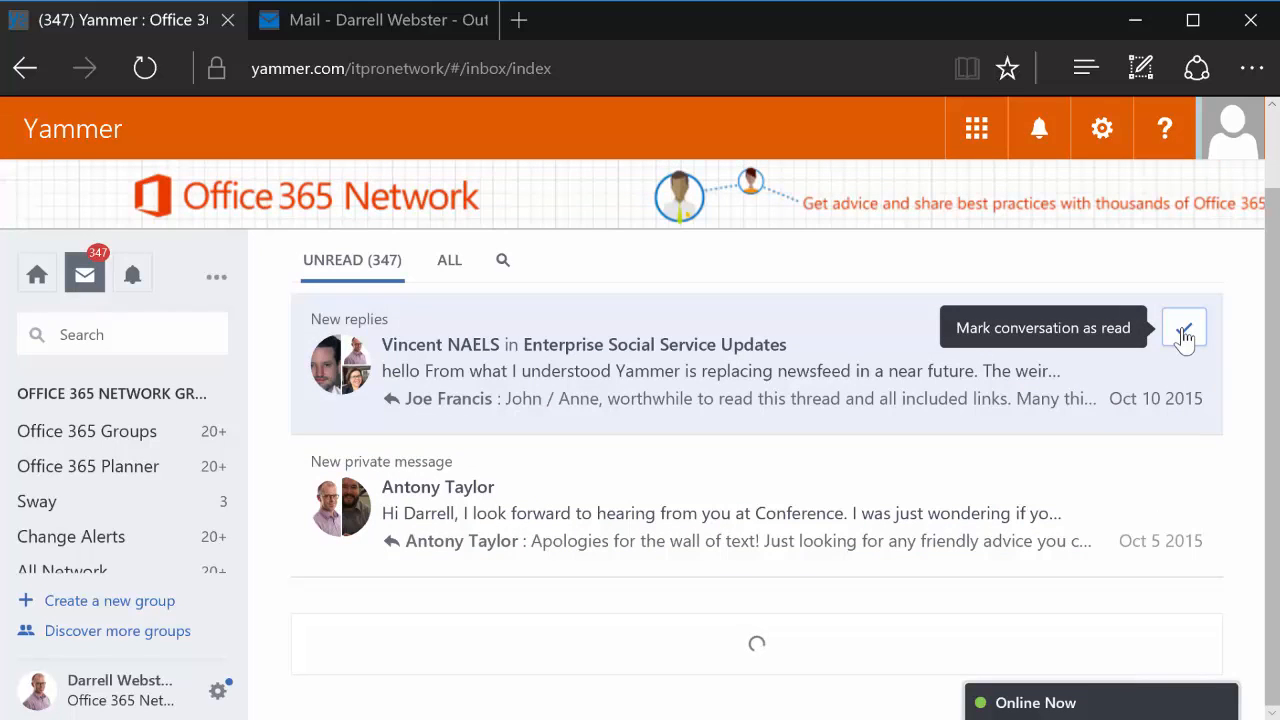
Mark the Enterprise Social updates, private conference, Office 365 Groups questions and OneNote in Education conversations as read.
left_click(1184, 328)
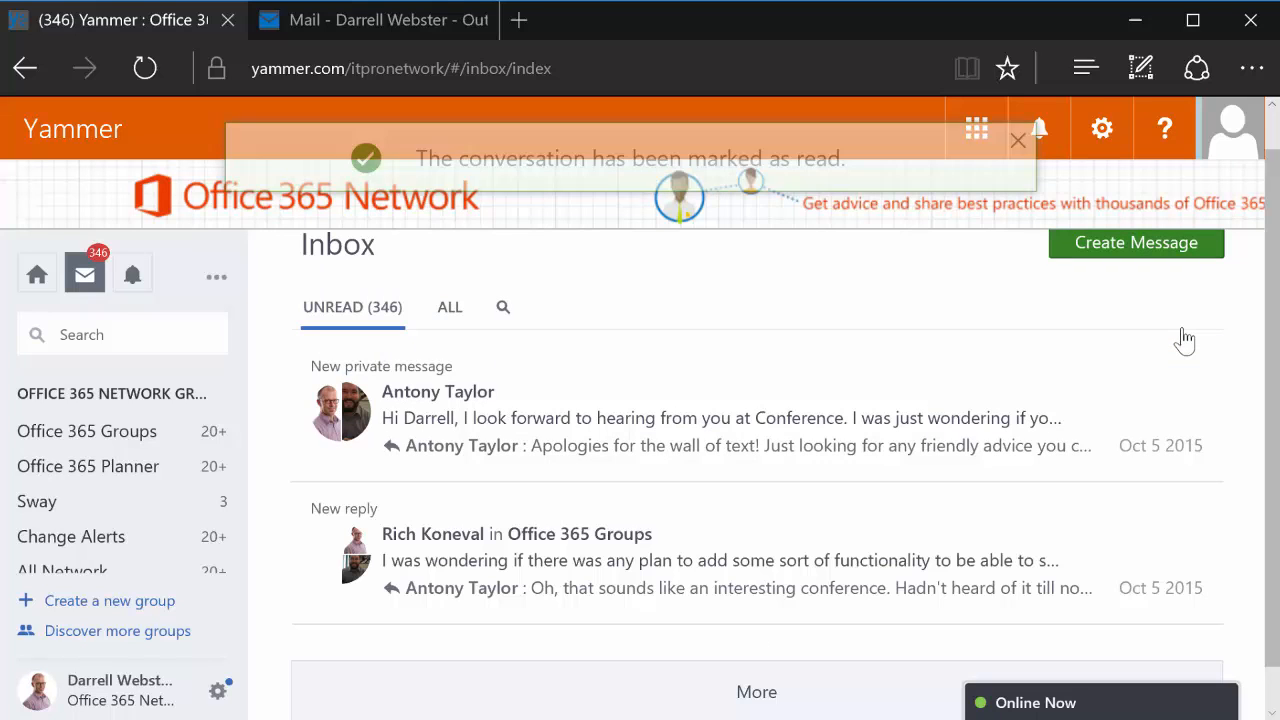
left_click(1184, 378)
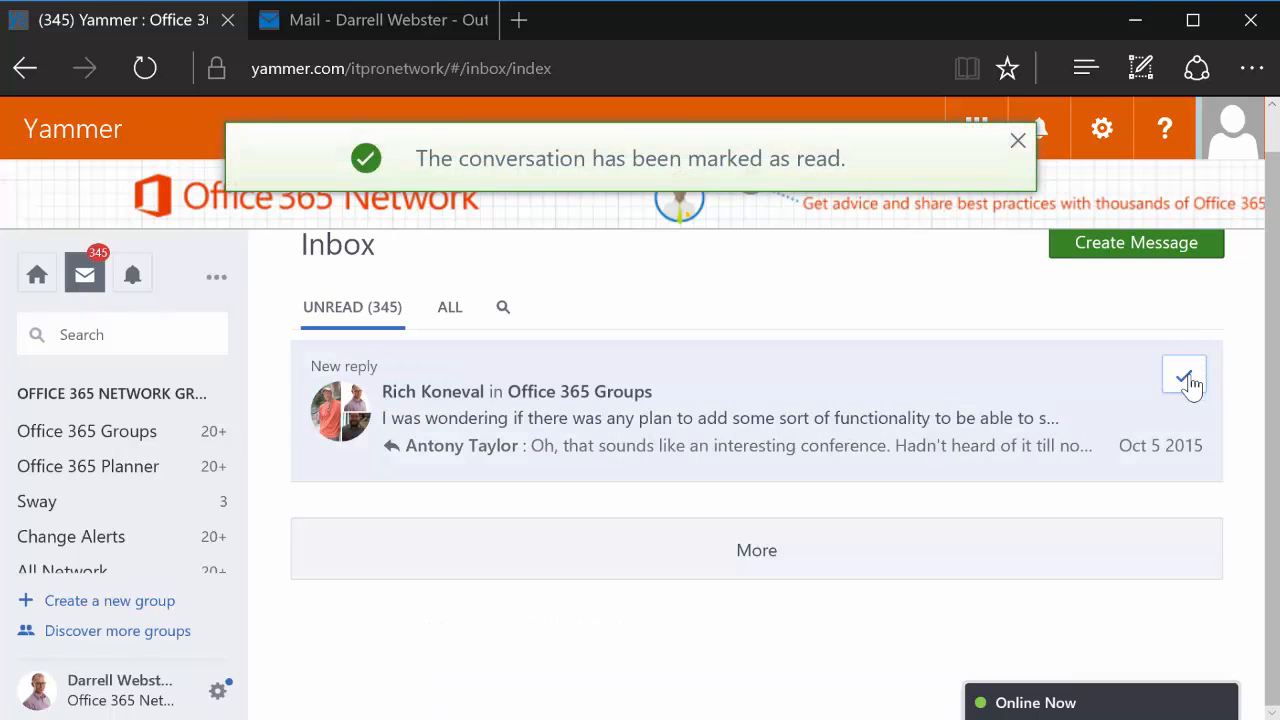
left_click(1184, 378)
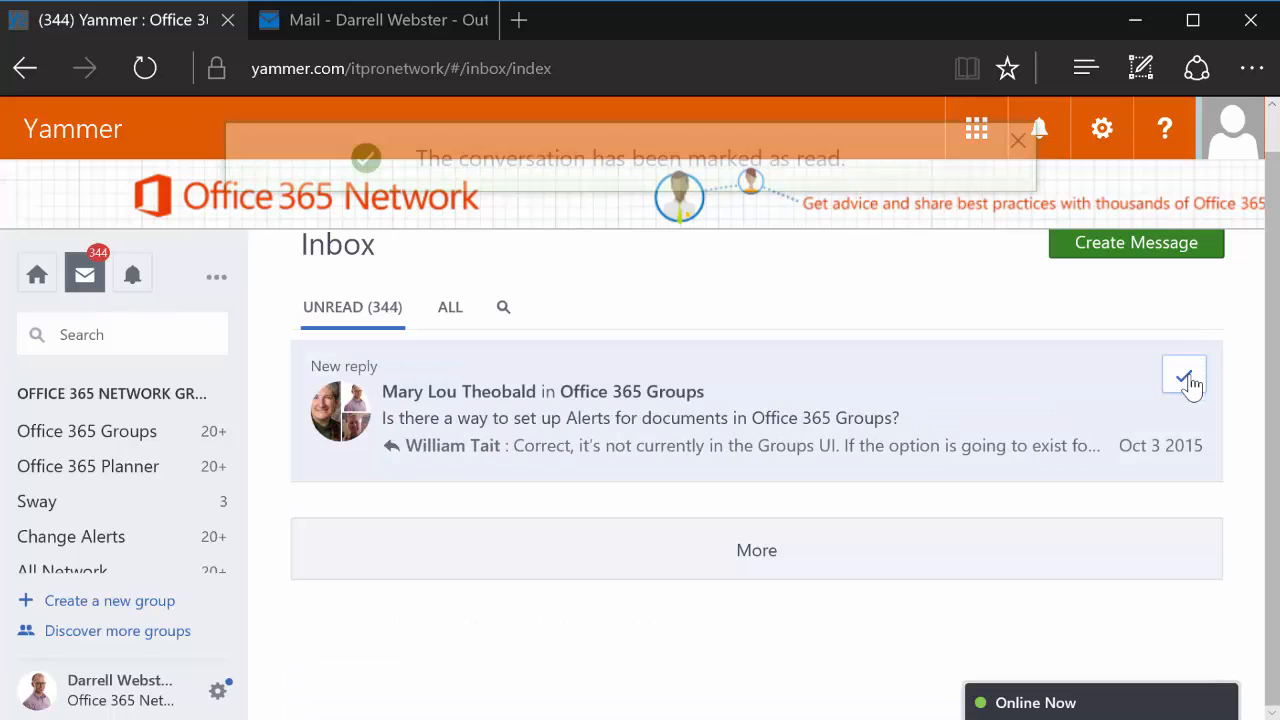
left_click(1184, 380)
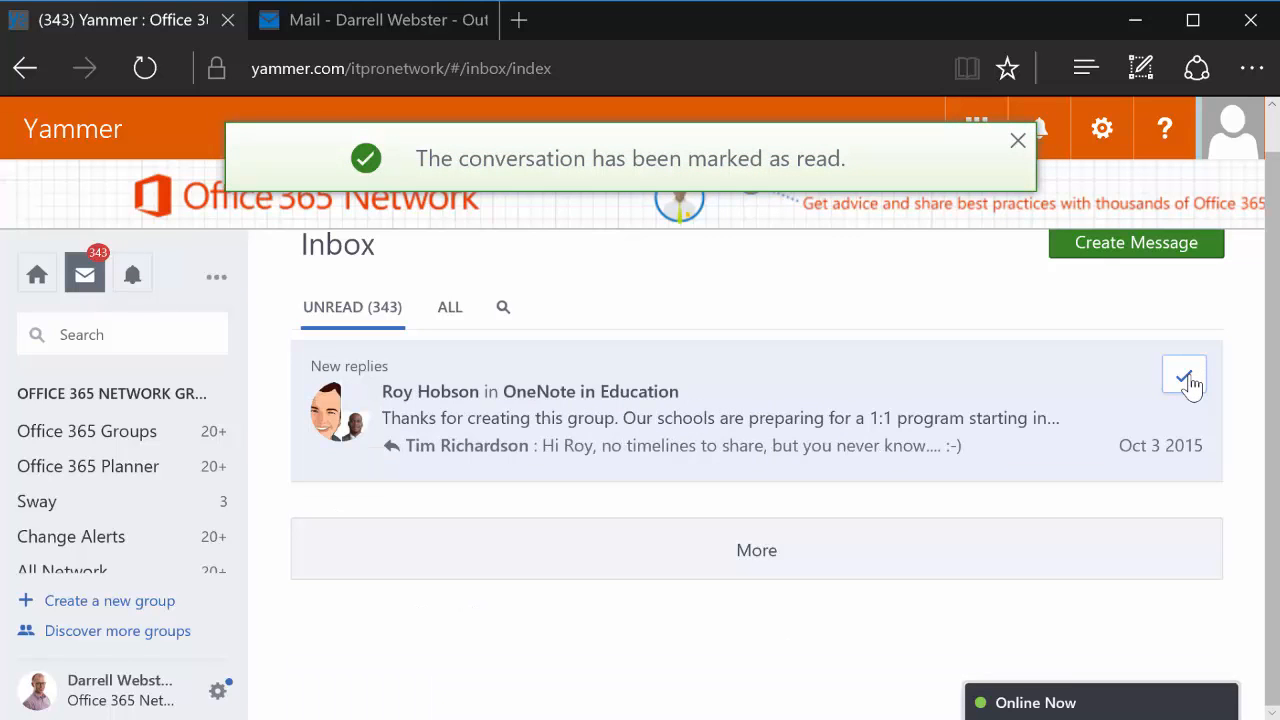
left_click(756, 550)
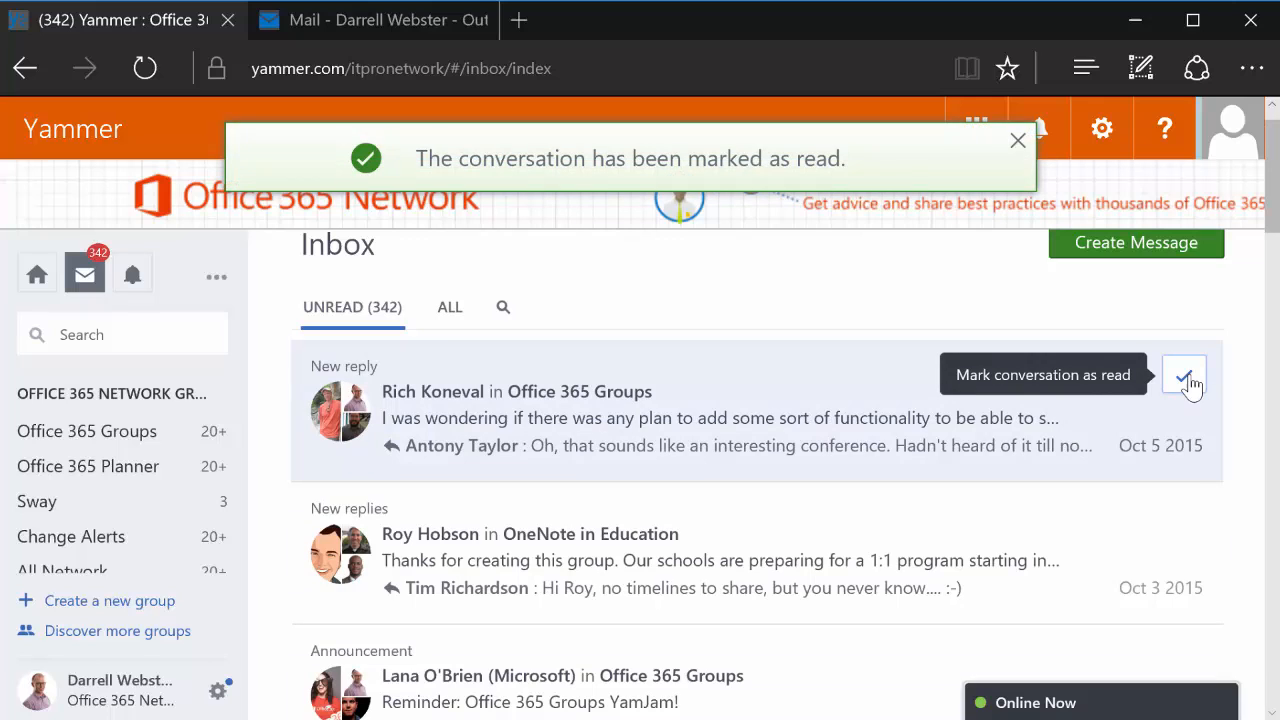
left_click(1184, 378)
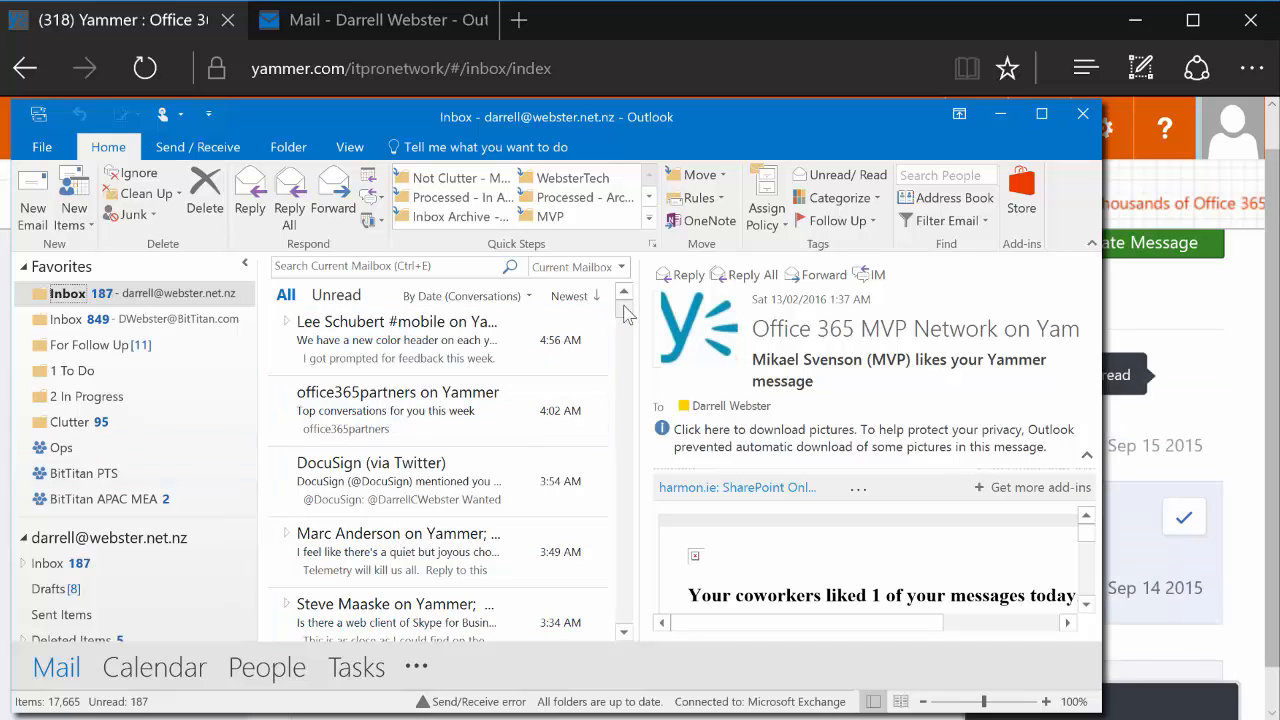
Load the older server-stored messages so the 2014 Yammer notification mail appears in the Inbox.
scroll("down", 3)
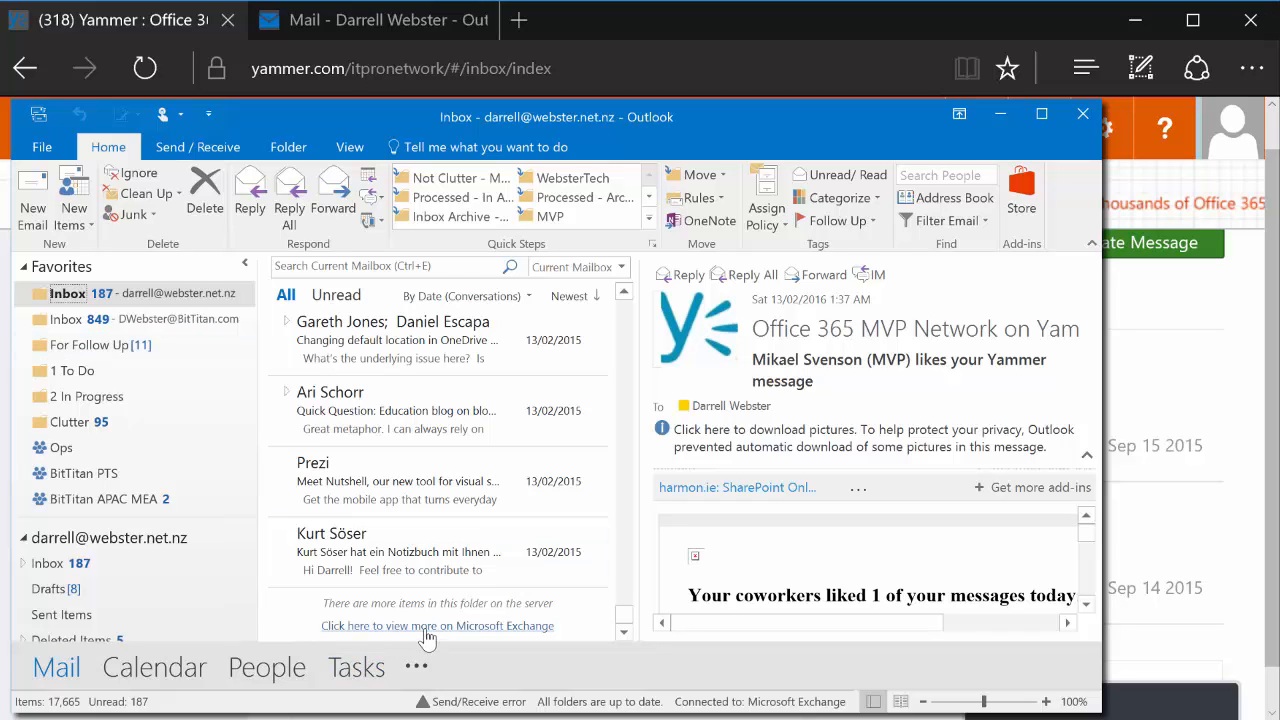
left_click(436, 624)
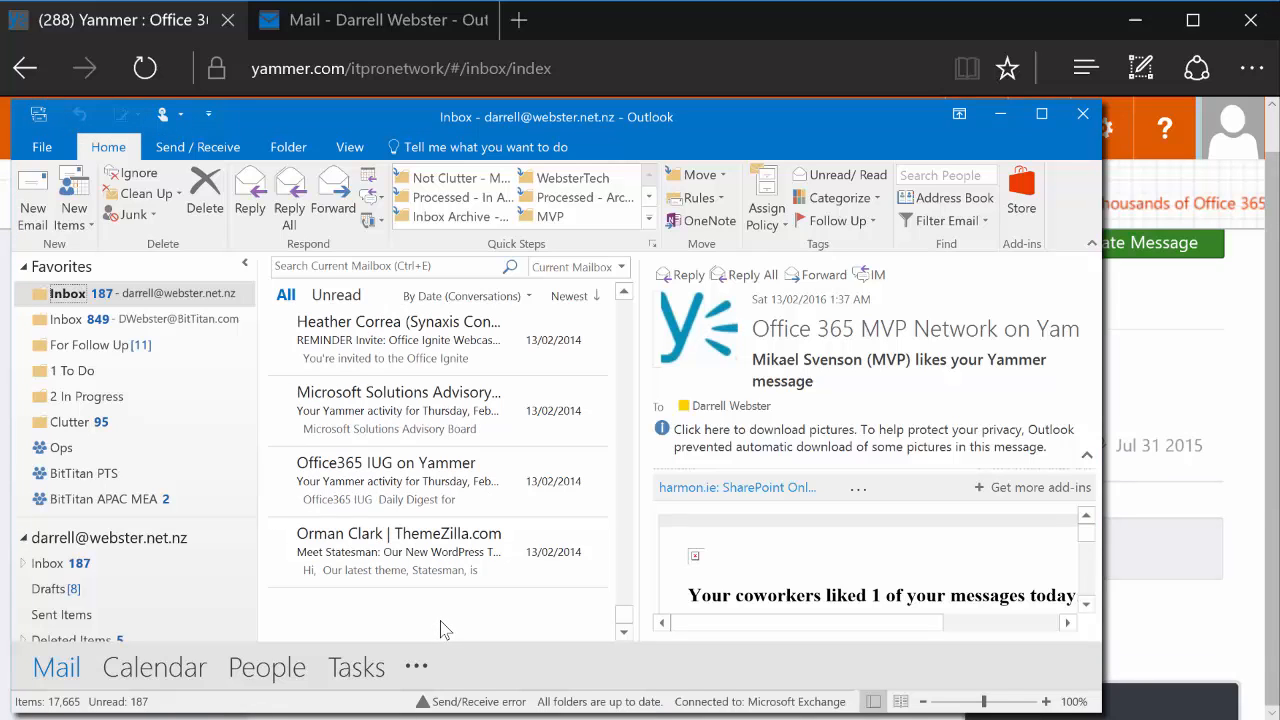
mouse_move(644, 530)
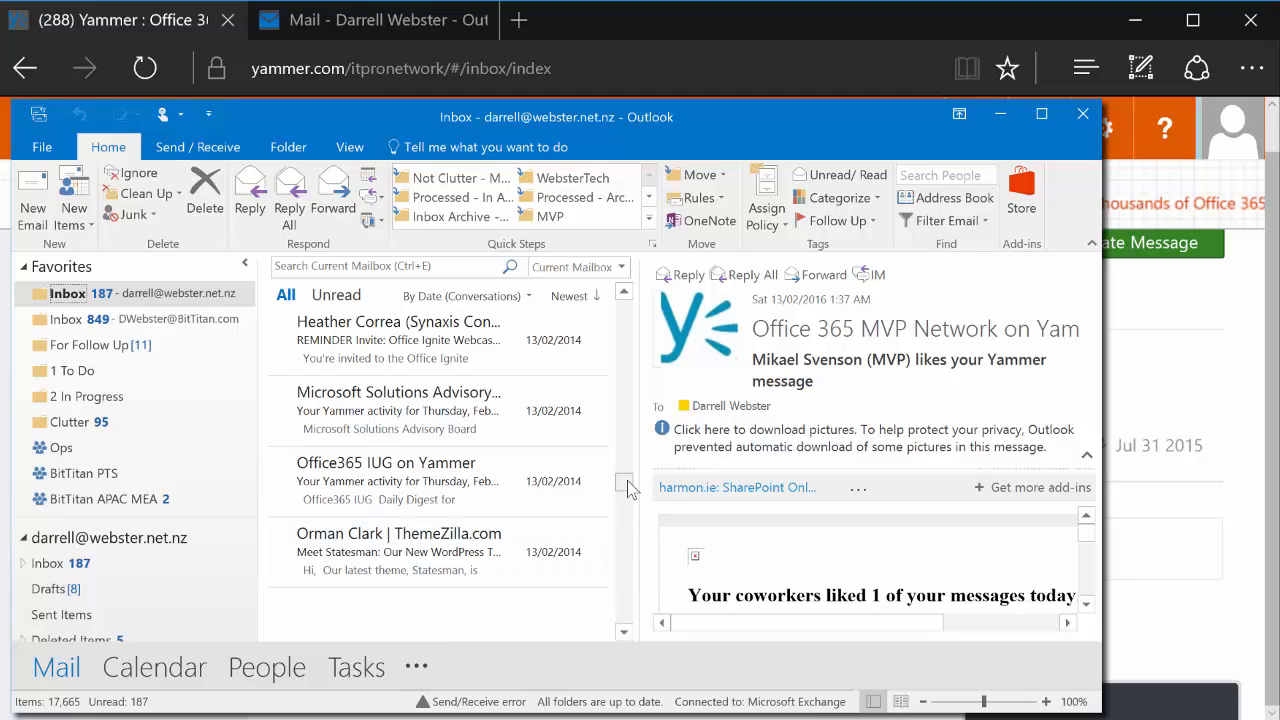
mouse_move(630, 348)
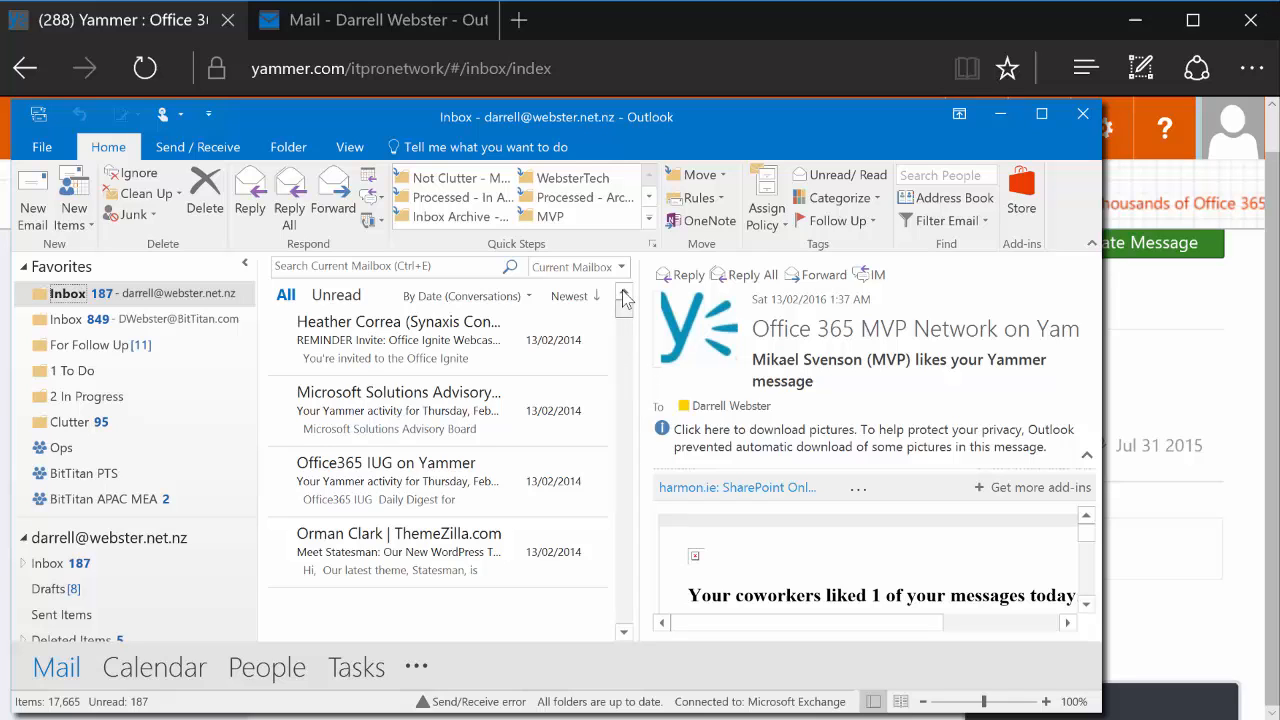
Return to the top of the list and confirm marking the whole Outlook Inbox as read.
scroll("up", 3)
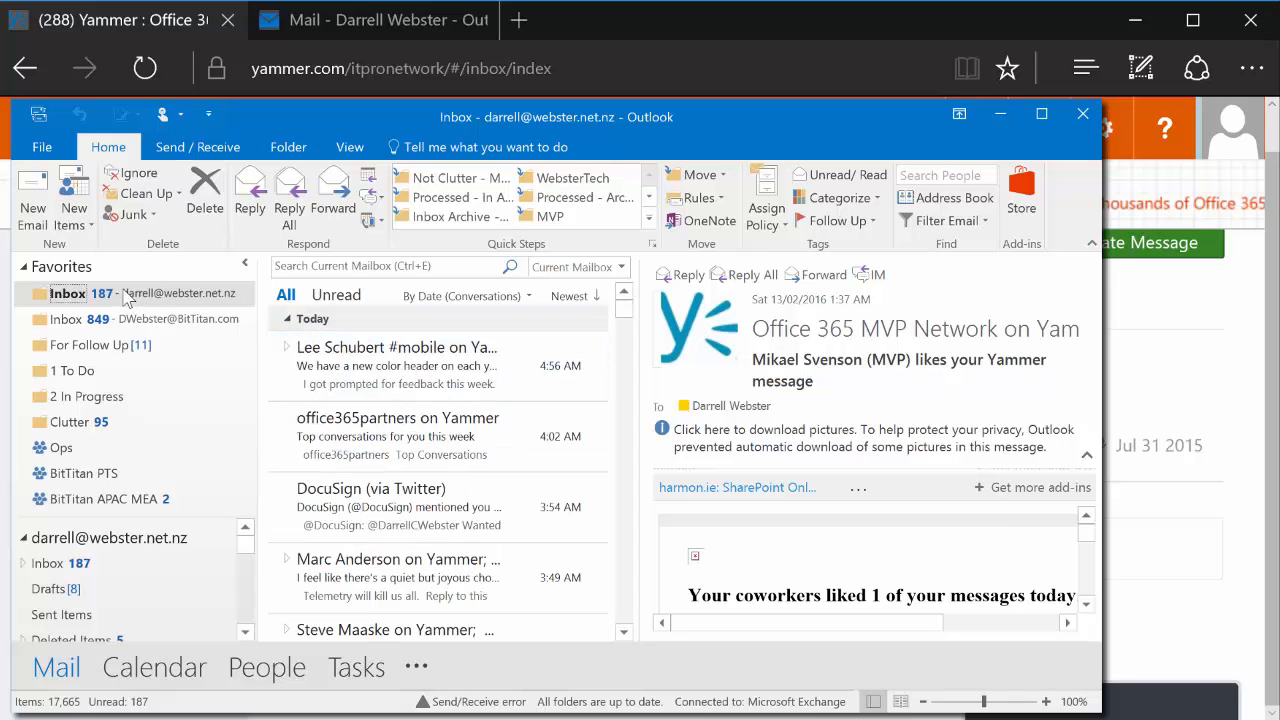
mouse_move(238, 470)
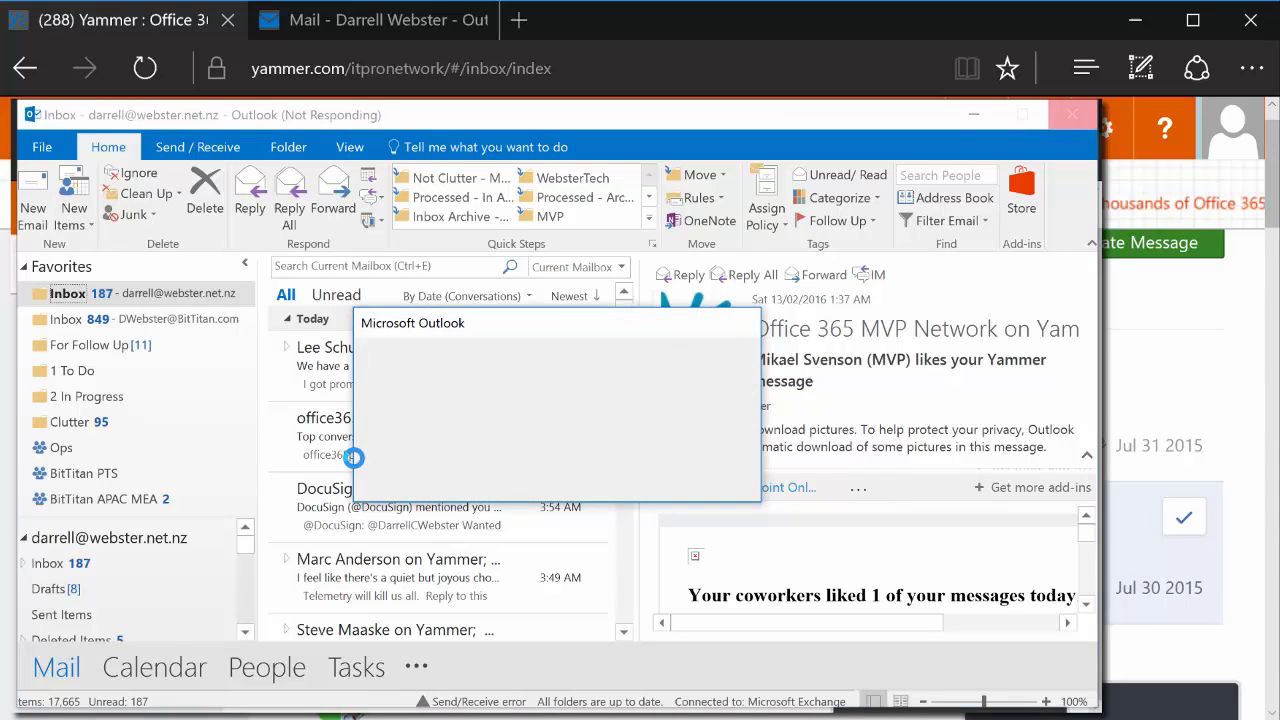
left_click(1184, 376)
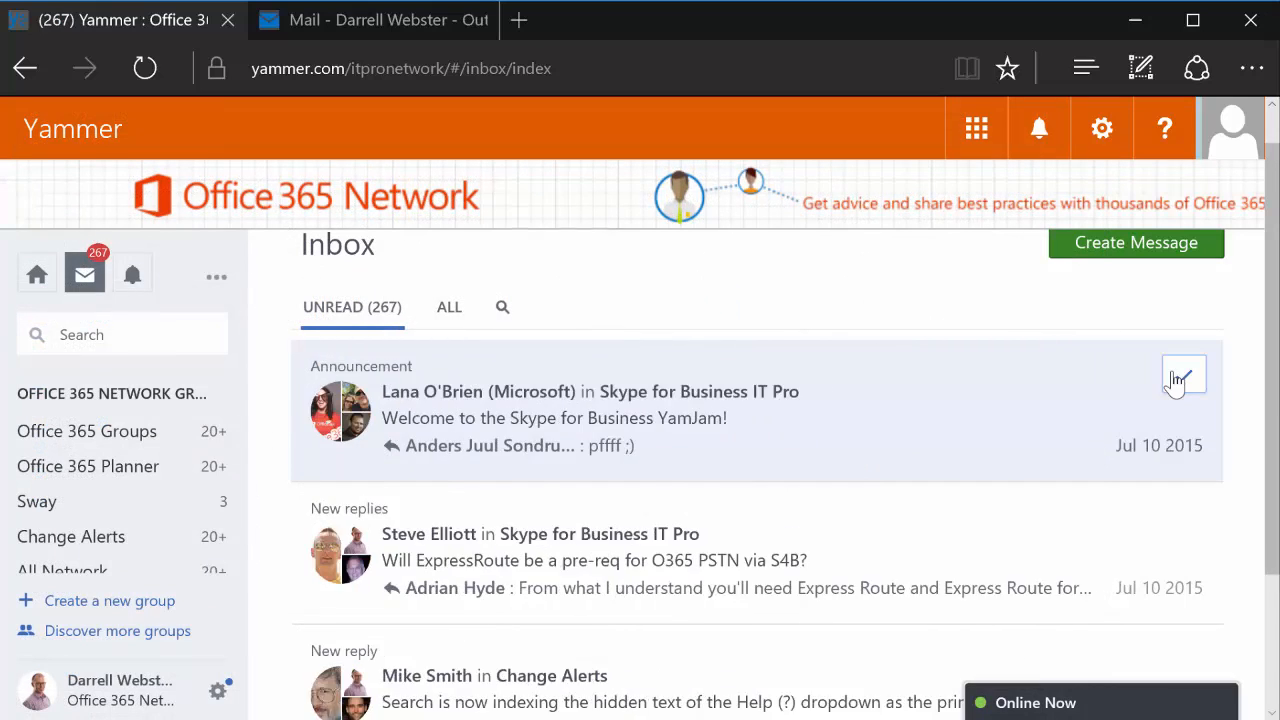
Mark the Skype for Business announcement and webrtc client threads as read, loading more unread conversations.
left_click(1184, 378)
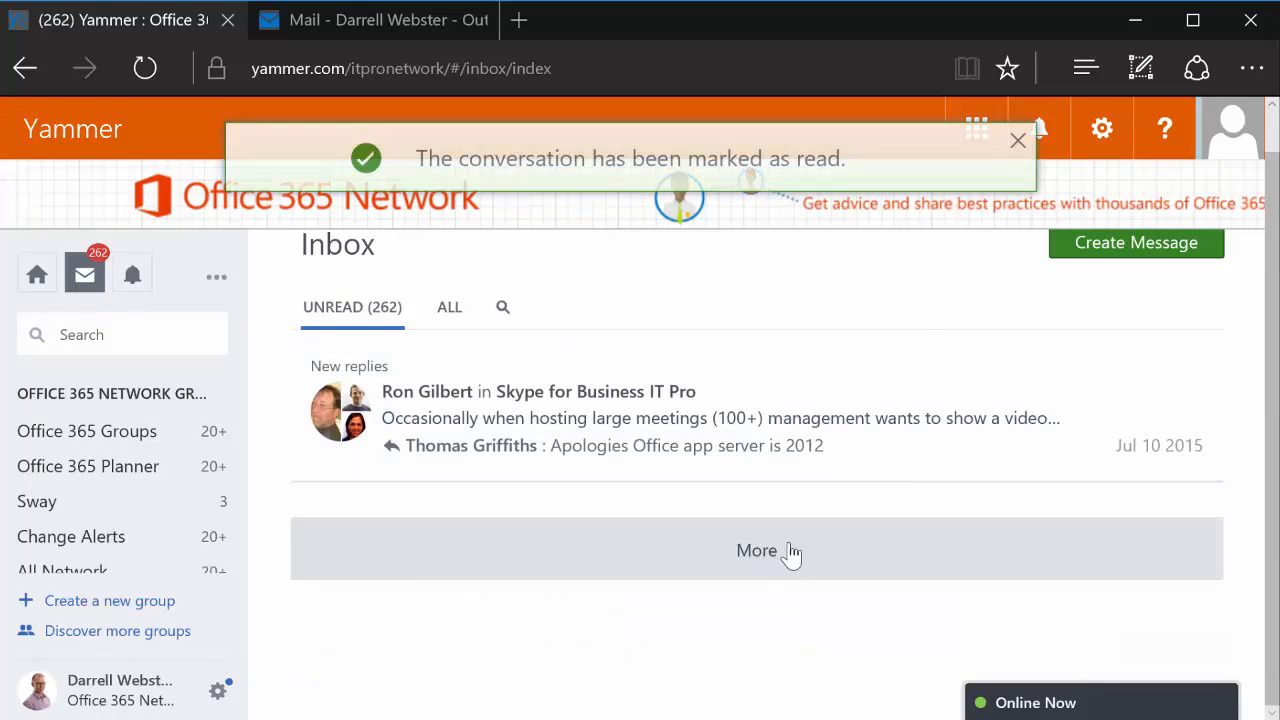
left_click(756, 550)
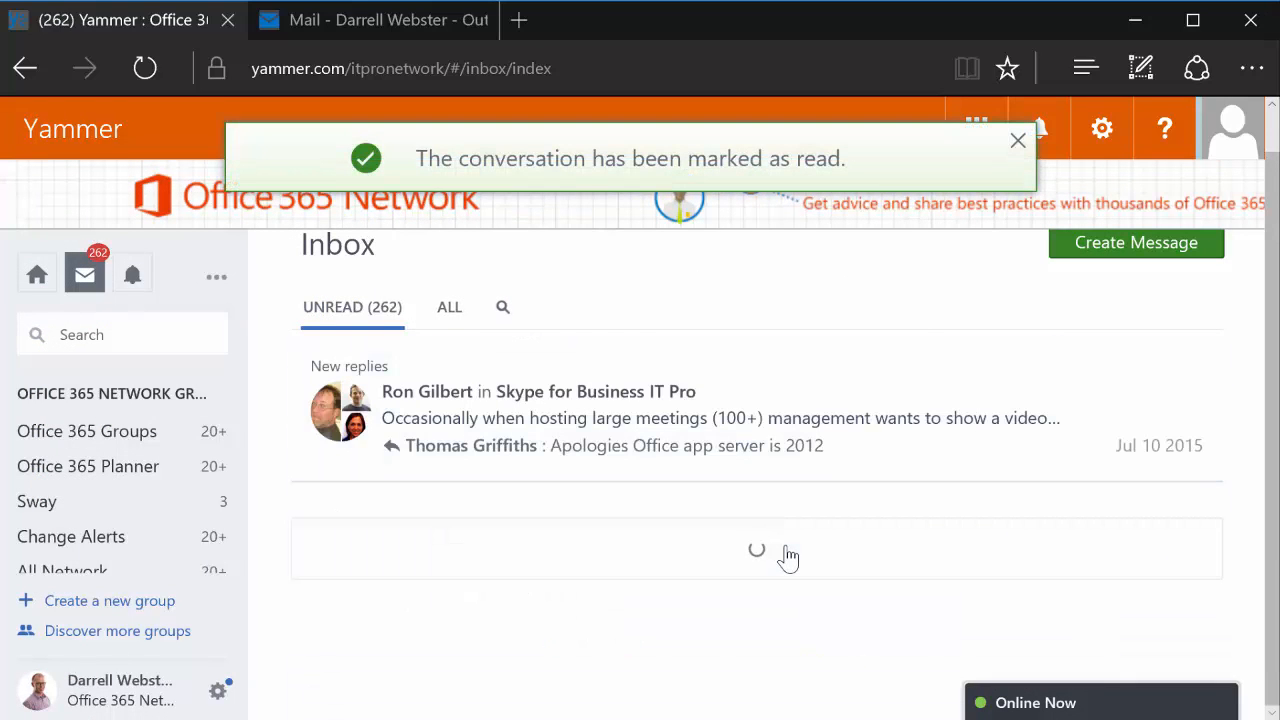
left_click(1016, 140)
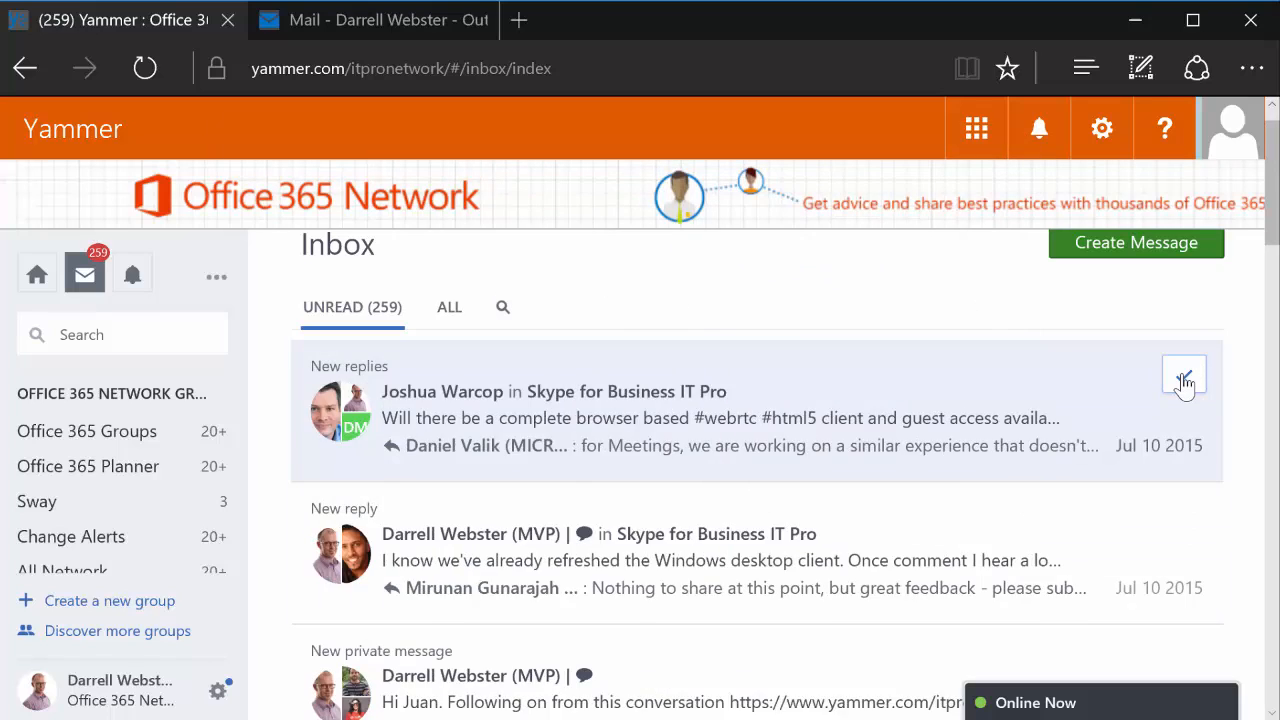
left_click(1184, 382)
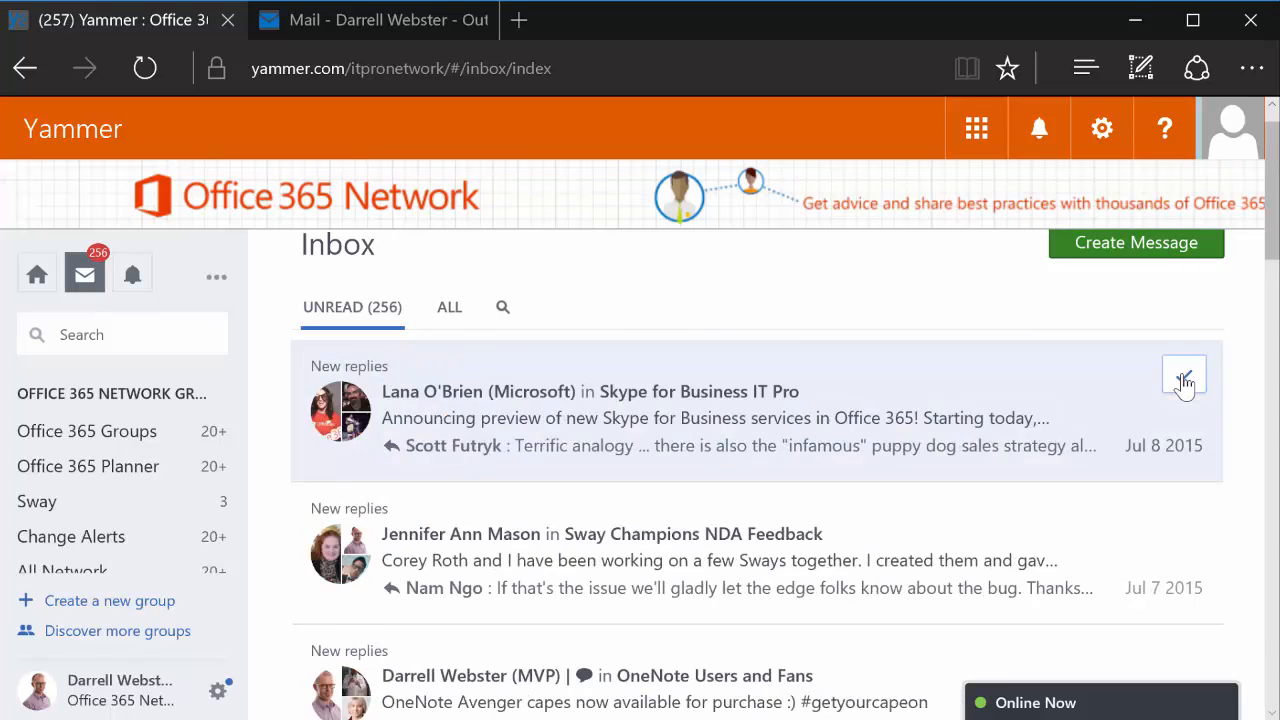
Mark the Skype preview, team site sharing and small business Groups threads as read, loading more conversations.
left_click(1184, 384)
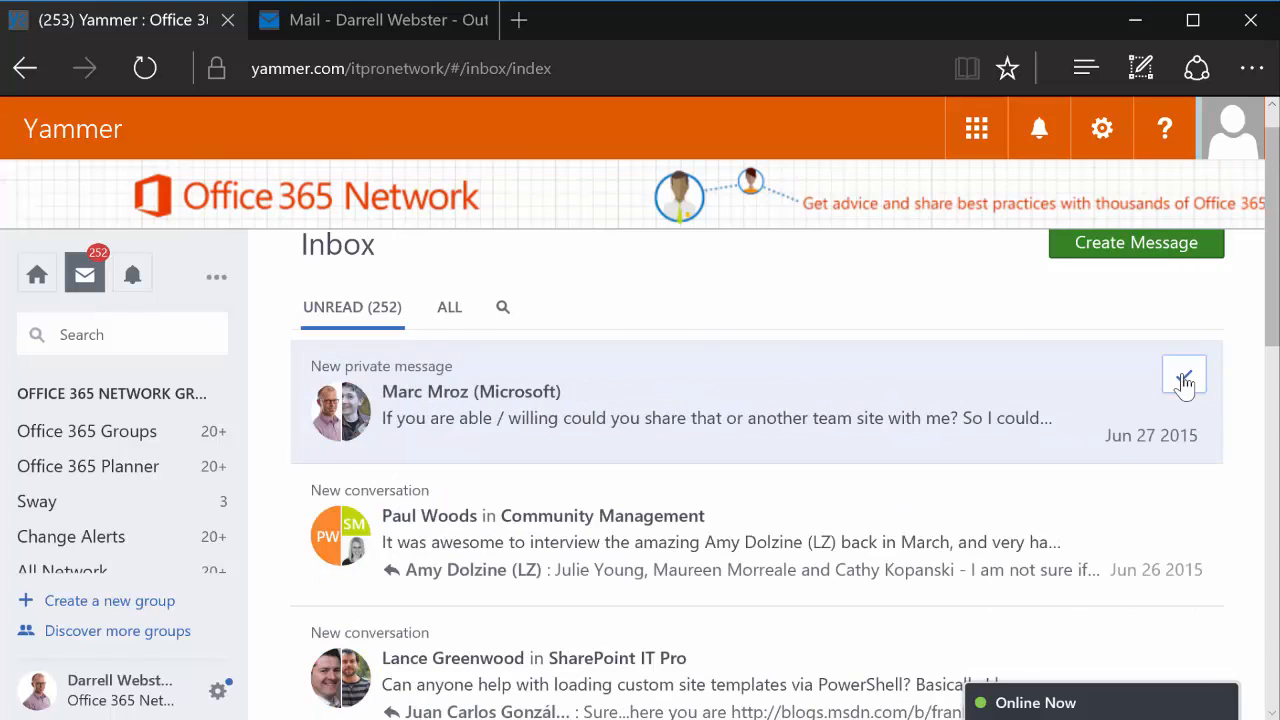
left_click(1184, 380)
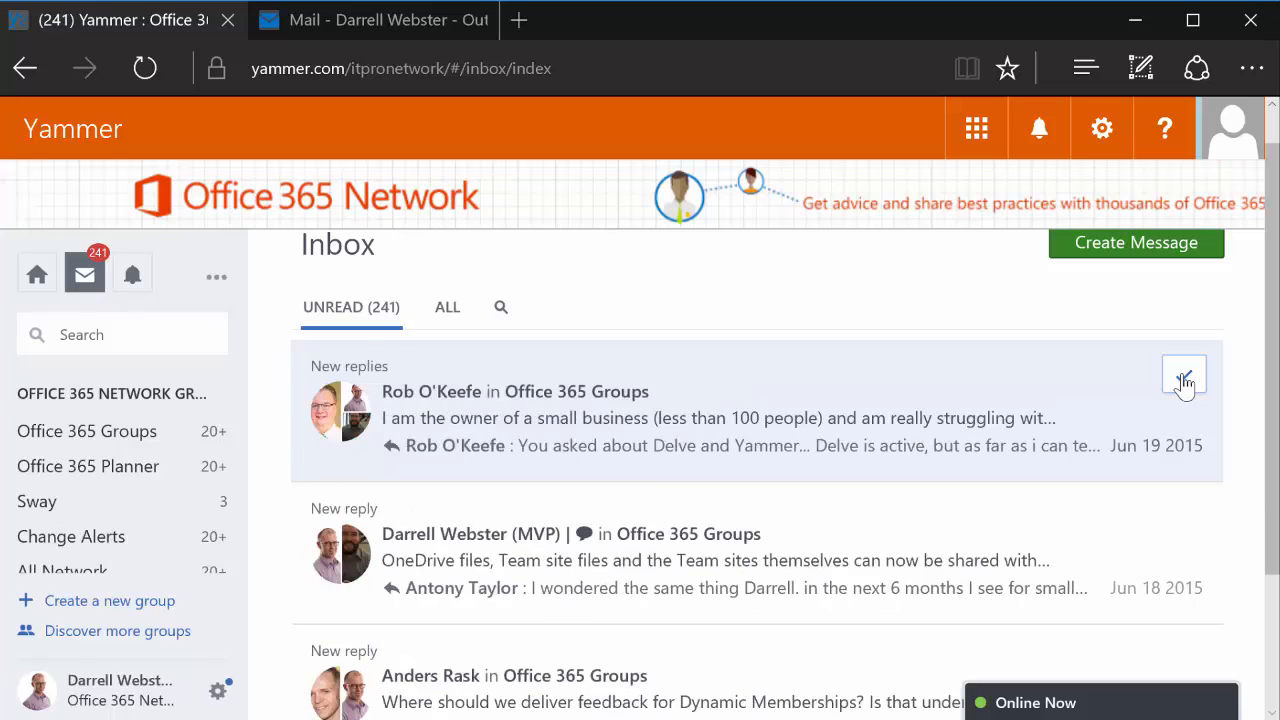
left_click(1184, 380)
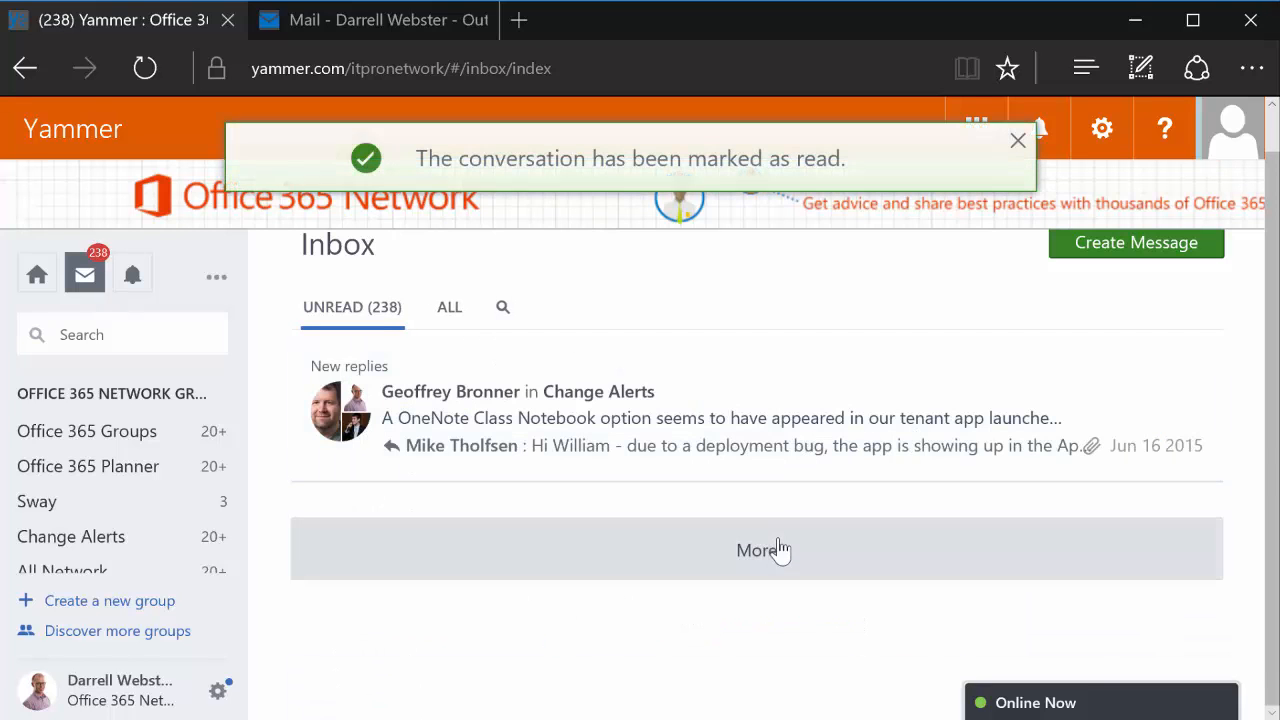
left_click(756, 548)
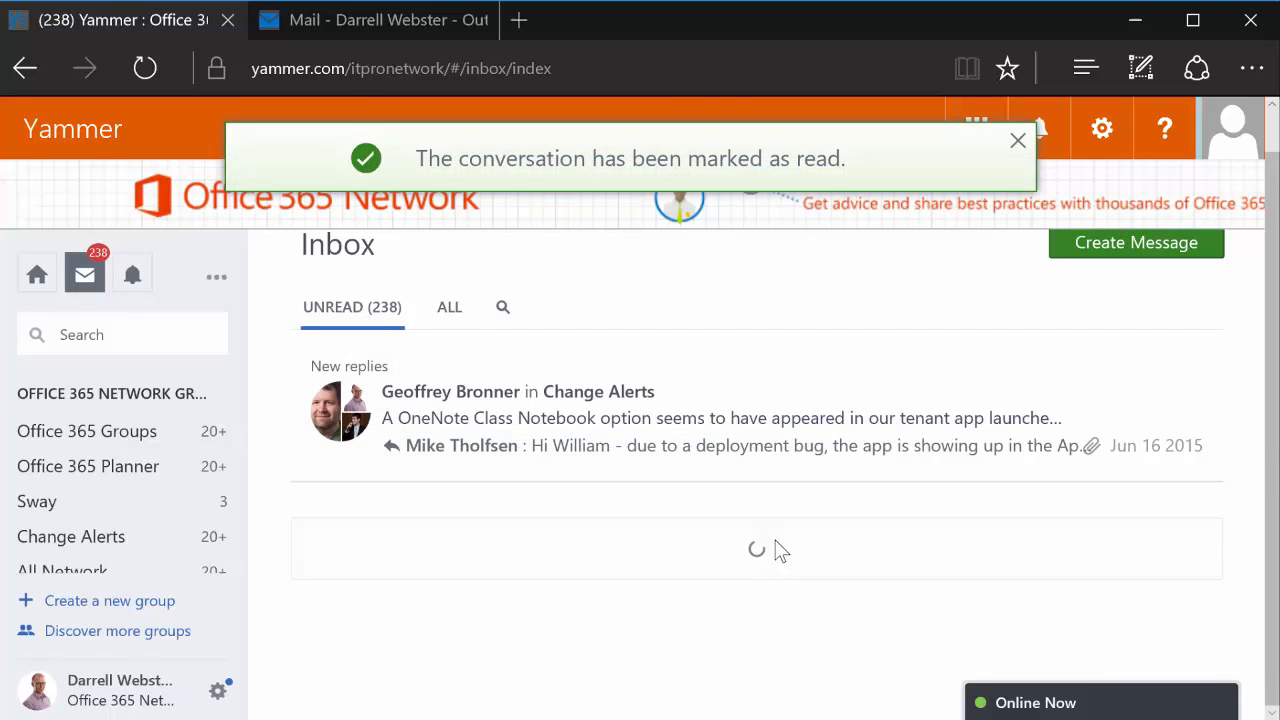
left_click(1018, 140)
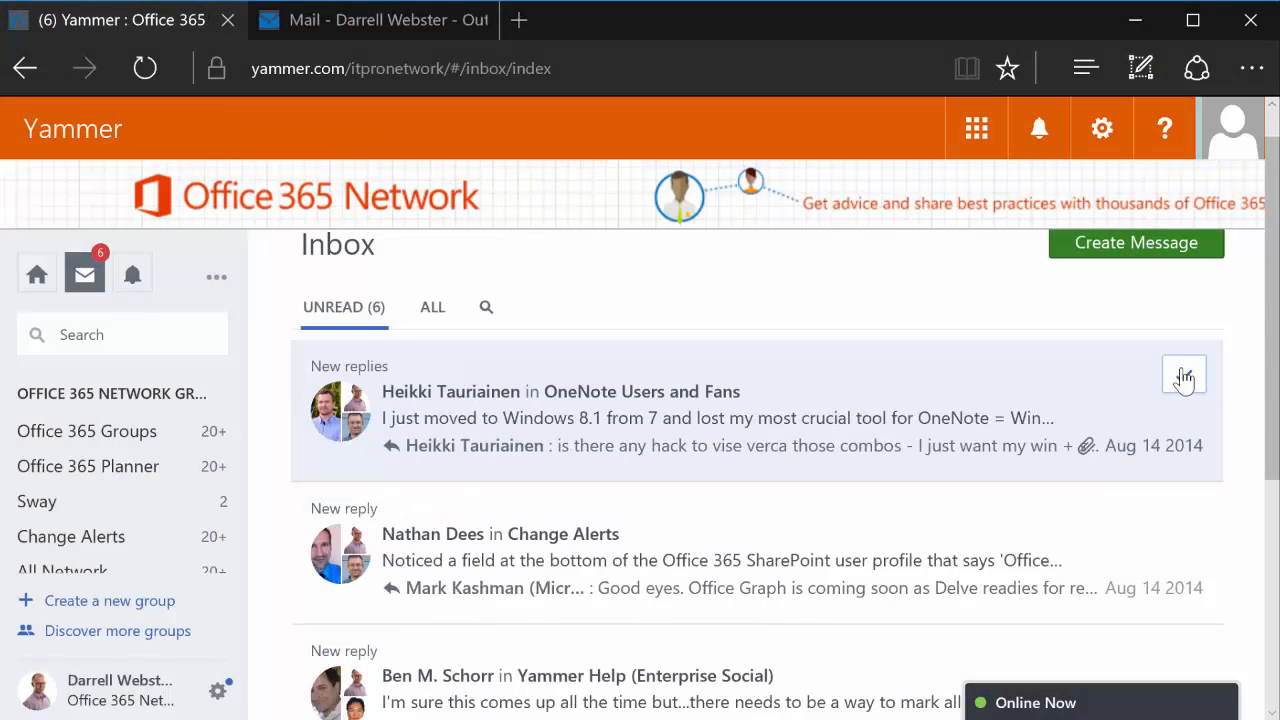
Mark the Windows 8.1 OneNote and Enterprise Social rebrand threads as read.
left_click(1184, 376)
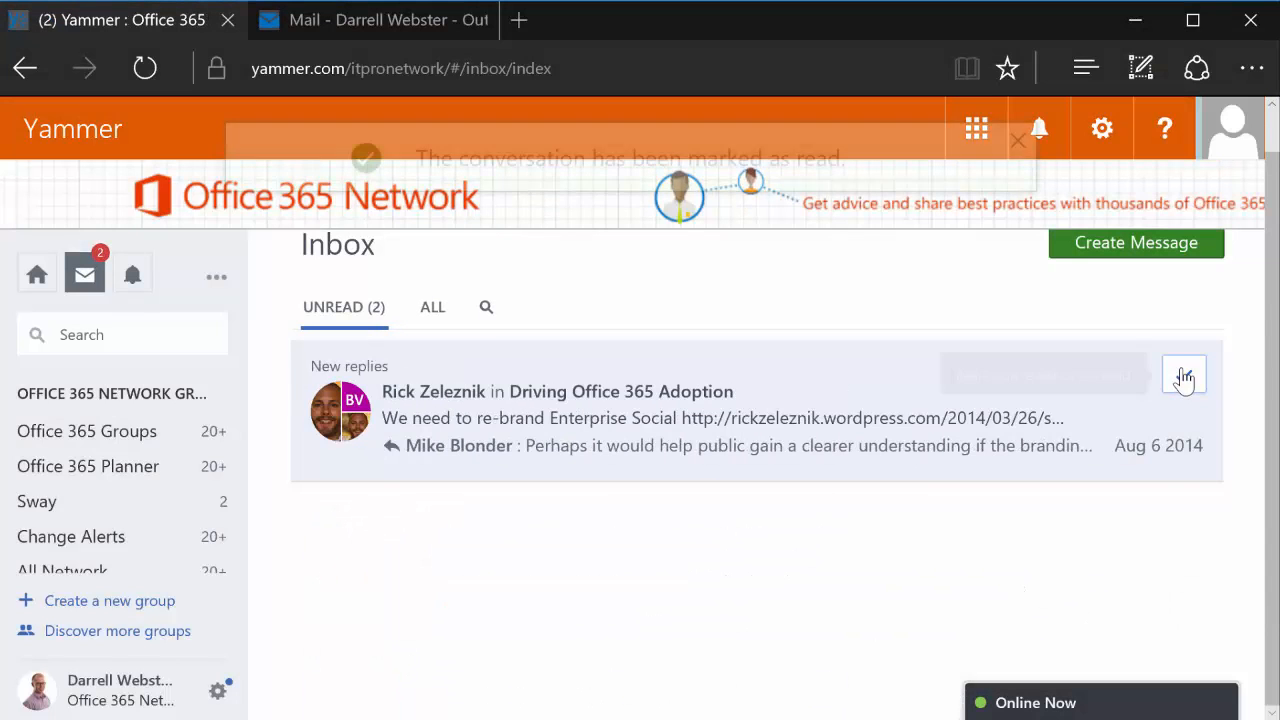
left_click(1184, 376)
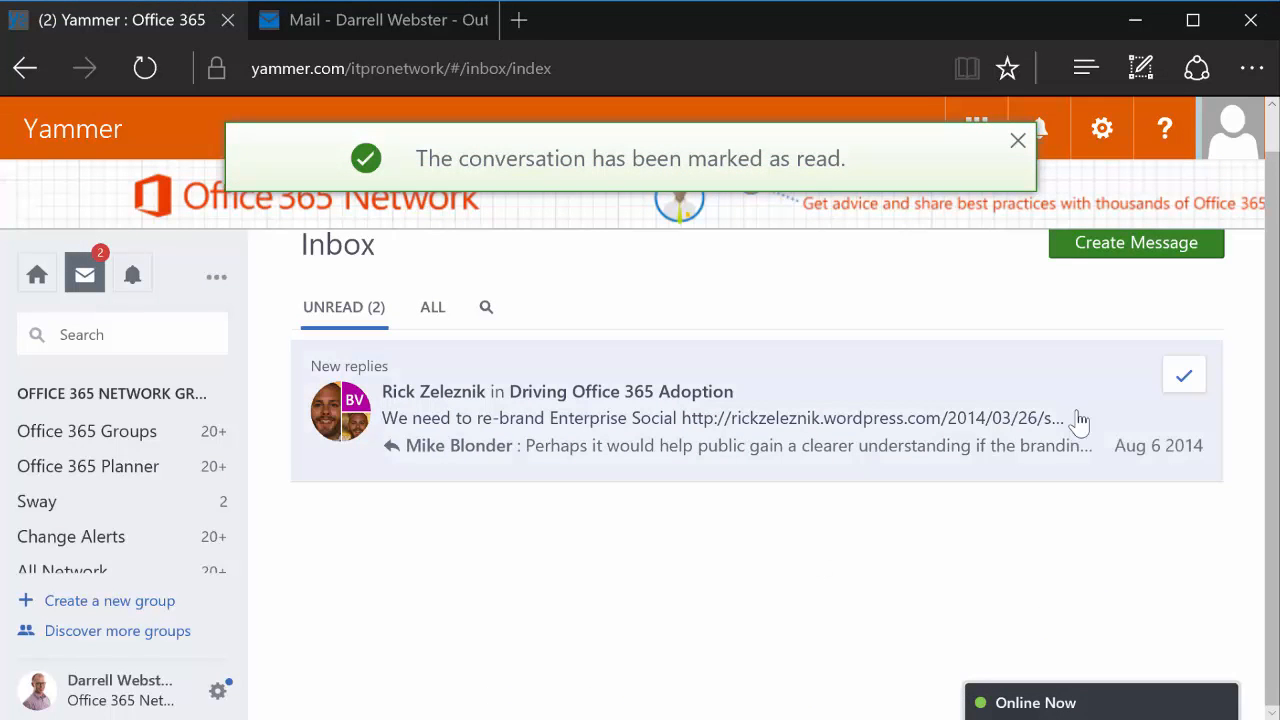